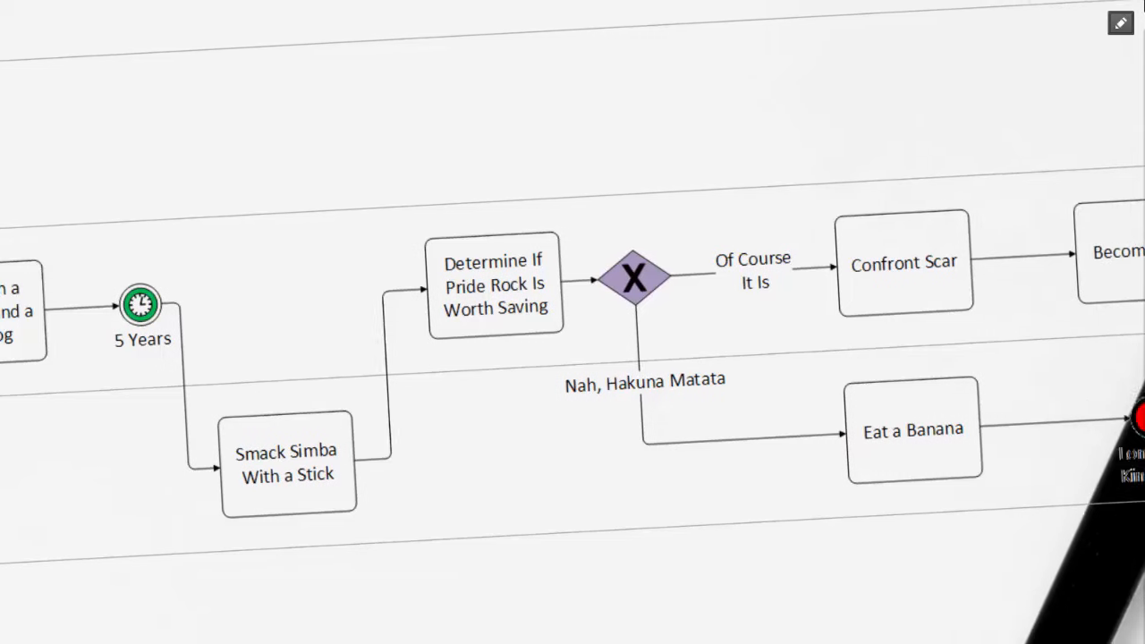
pyautogui.hscroll(3)
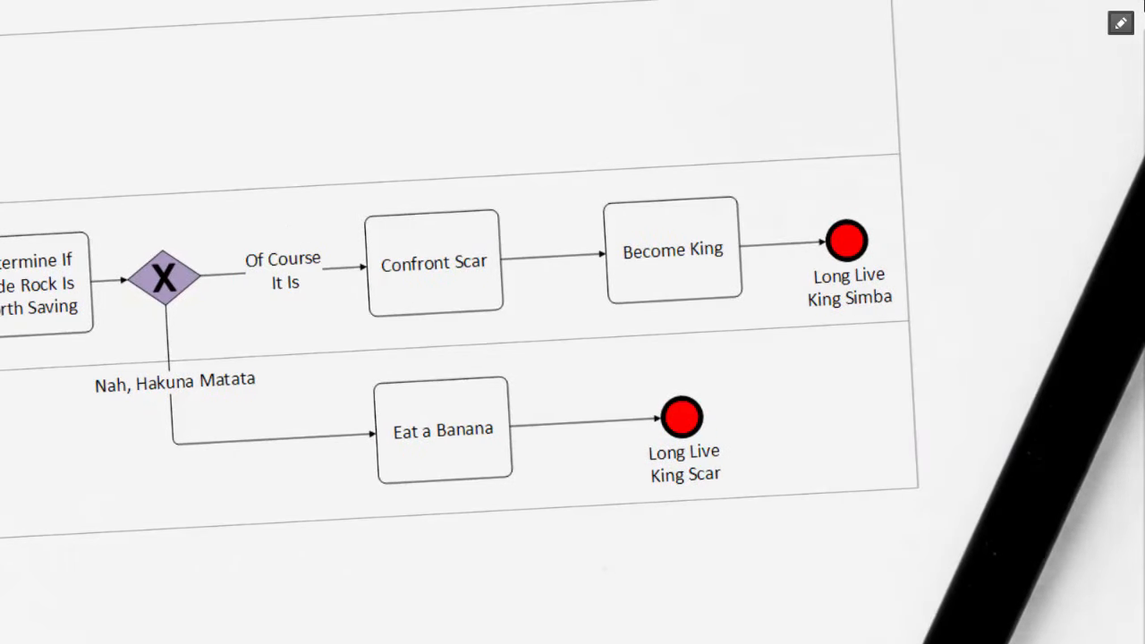